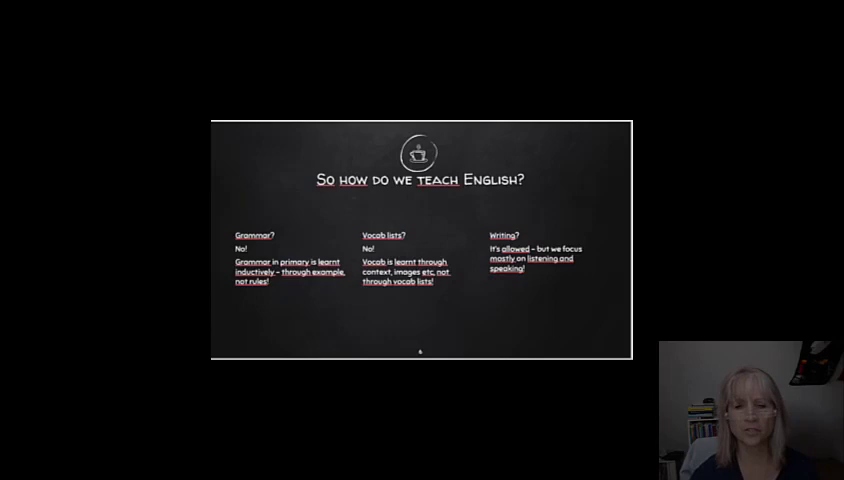
pyautogui.moveTo(260, 192)
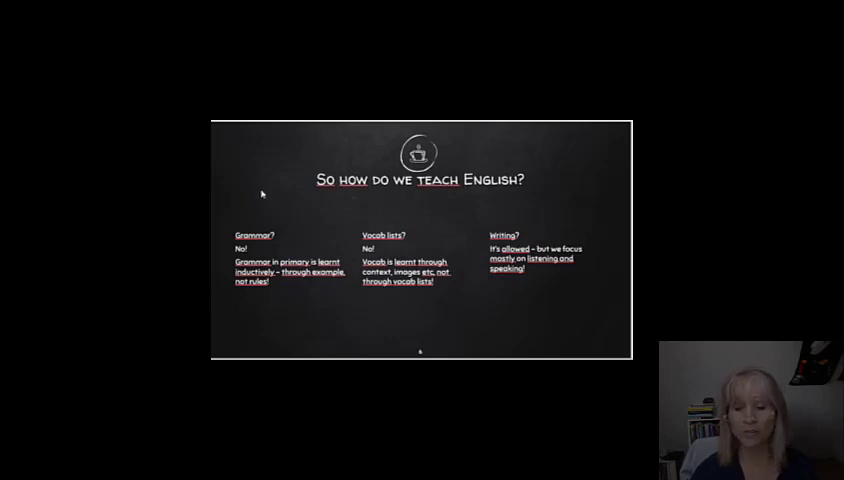